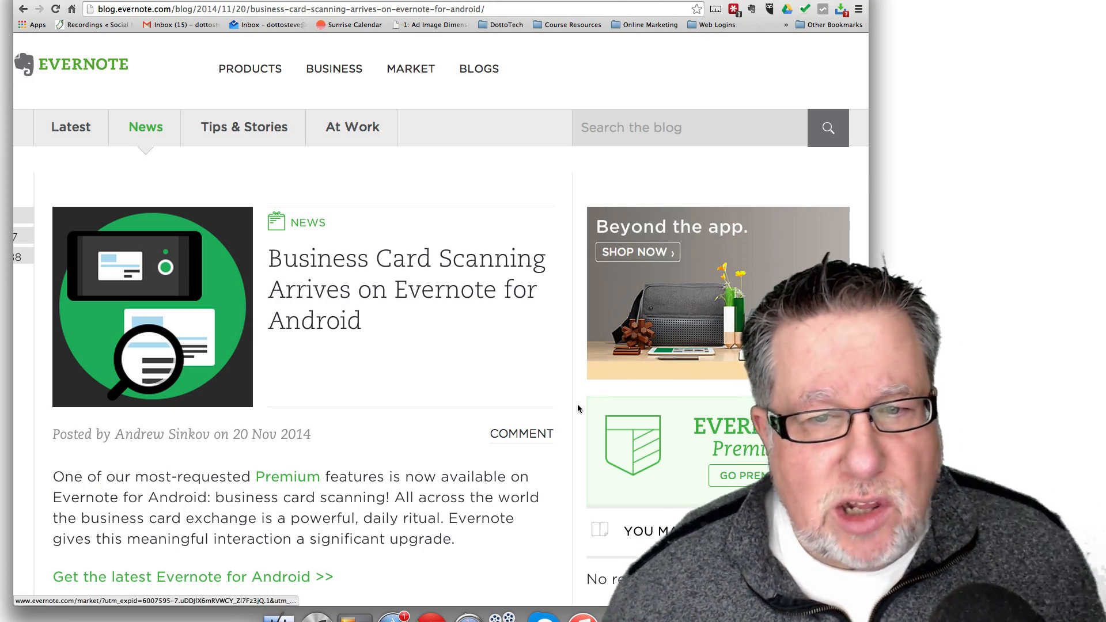
- Expand the green + button on the Tags screen to reveal the new-note choices
{"action": "scroll", "scroll_direction": "down", "scroll_amount": 3}
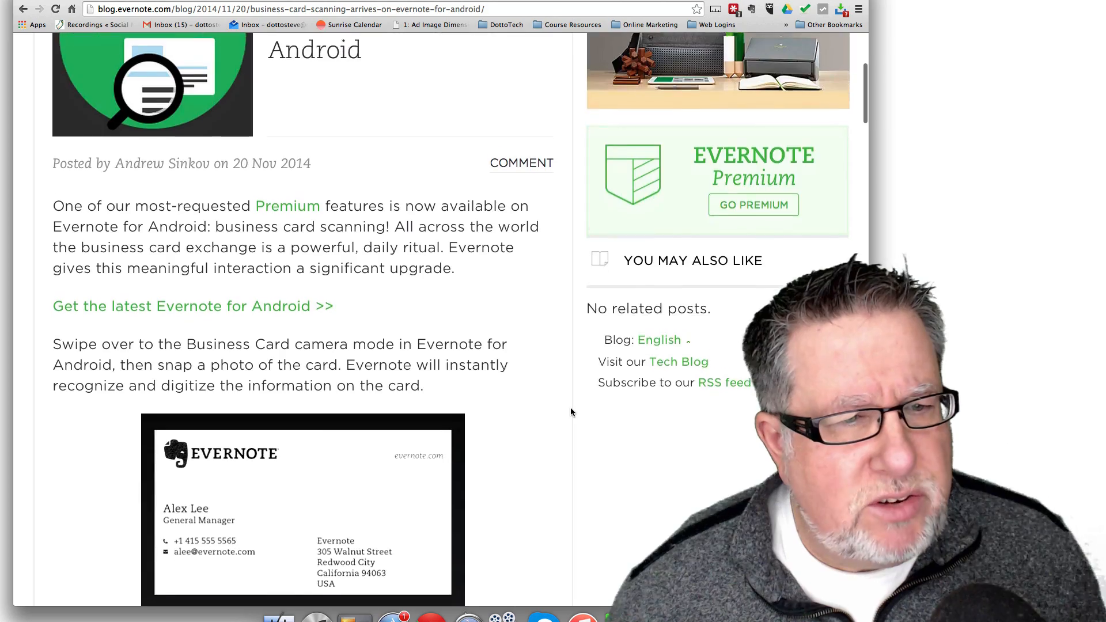
{"action": "scroll", "scroll_direction": "down", "scroll_amount": 3}
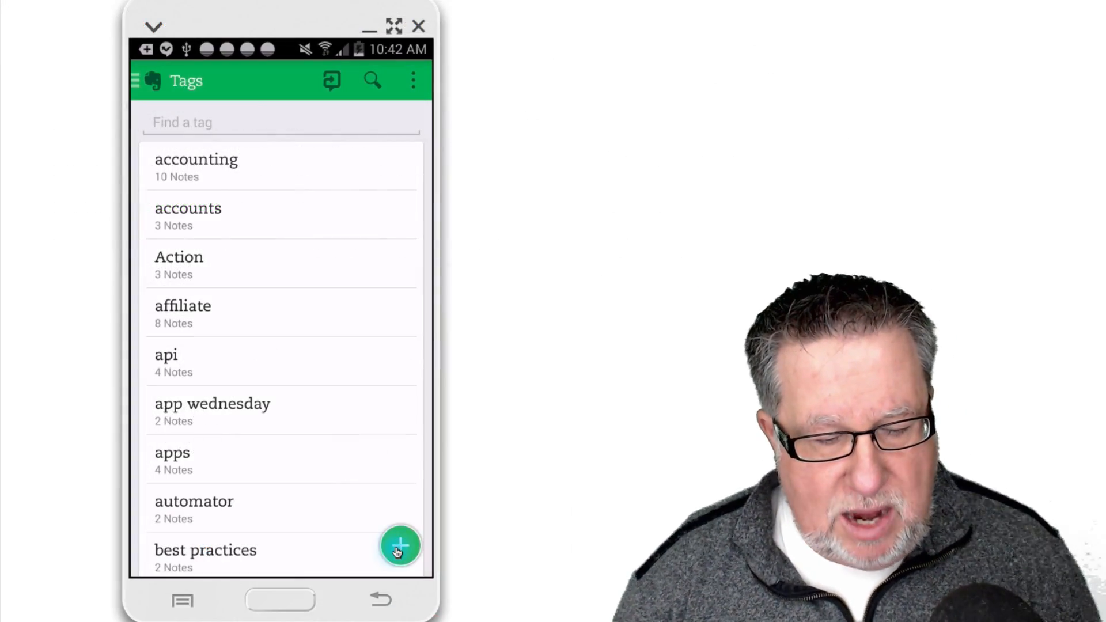
{"action": "left_click", "coordinate": [401, 547]}
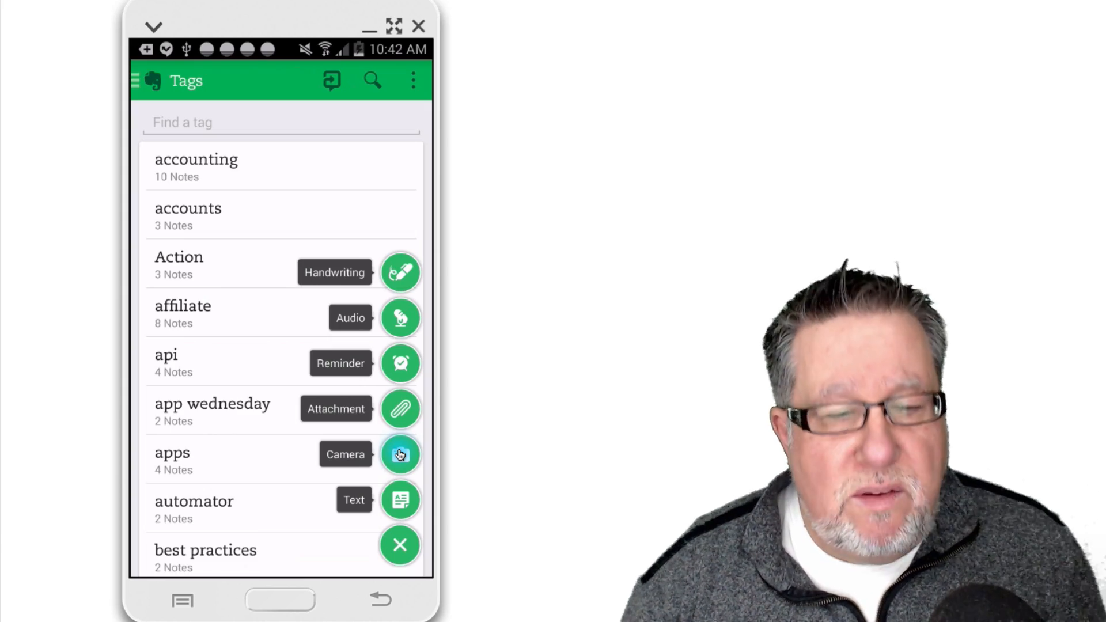
- Start a camera note and switch the camera to Business Card mode
{"action": "left_click", "coordinate": [400, 453]}
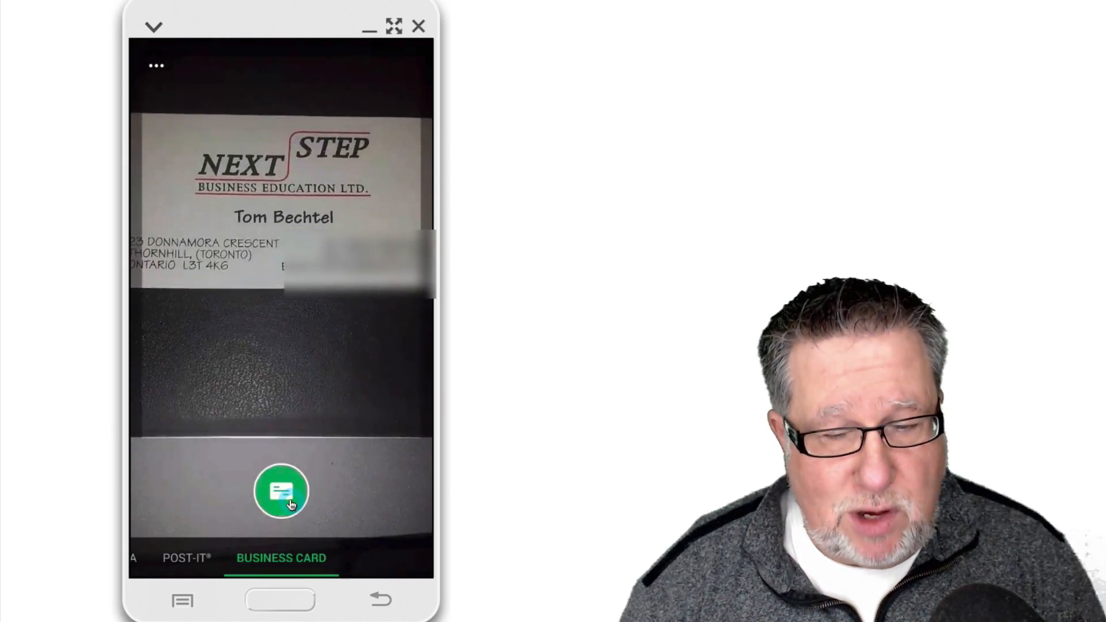
- Snap the business card so its name, title and company are recognized
{"action": "left_click", "coordinate": [281, 492]}
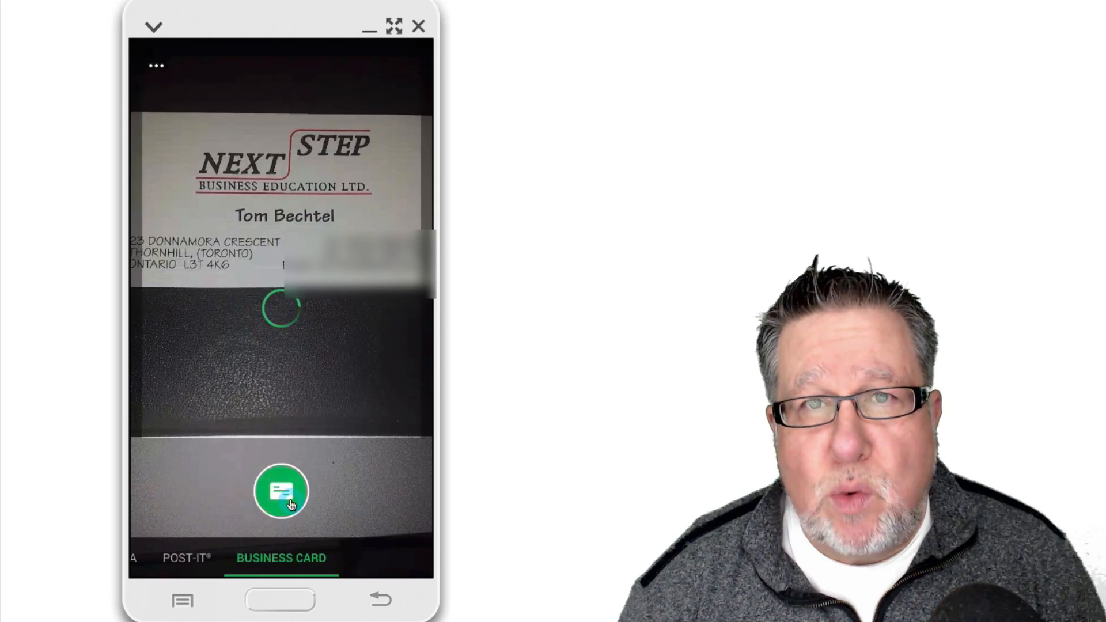
{"action": "left_click", "coordinate": [281, 492]}
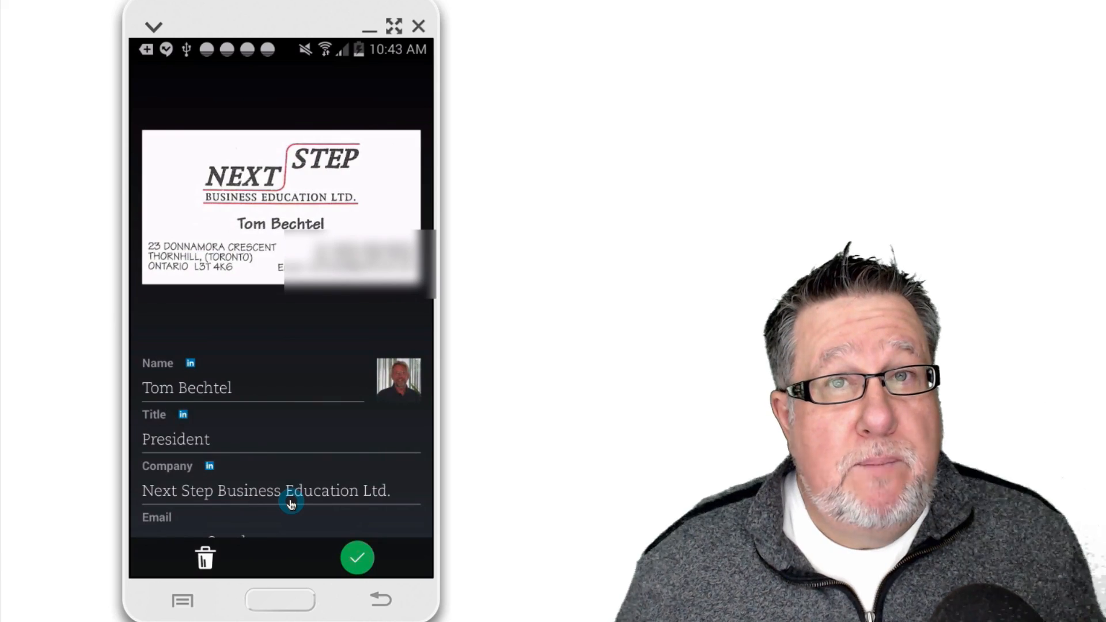
- Save the scanned card as a note and choose Add to Contacts in the Note Saved dialog
{"action": "scroll", "scroll_direction": "down", "scroll_amount": 3}
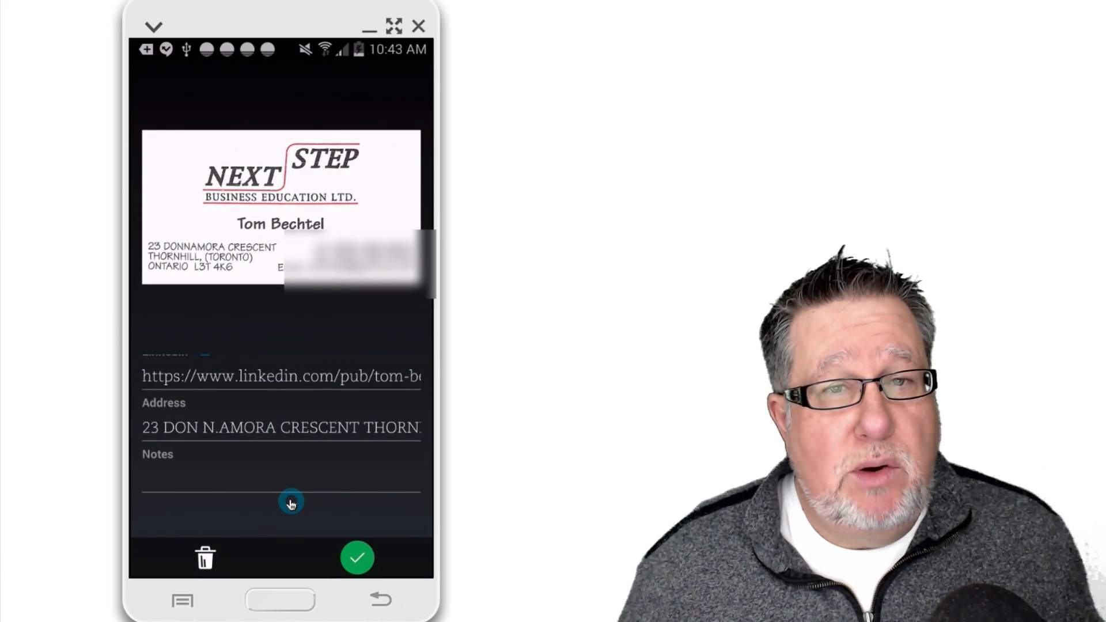
{"action": "scroll", "scroll_direction": "down", "scroll_amount": 3}
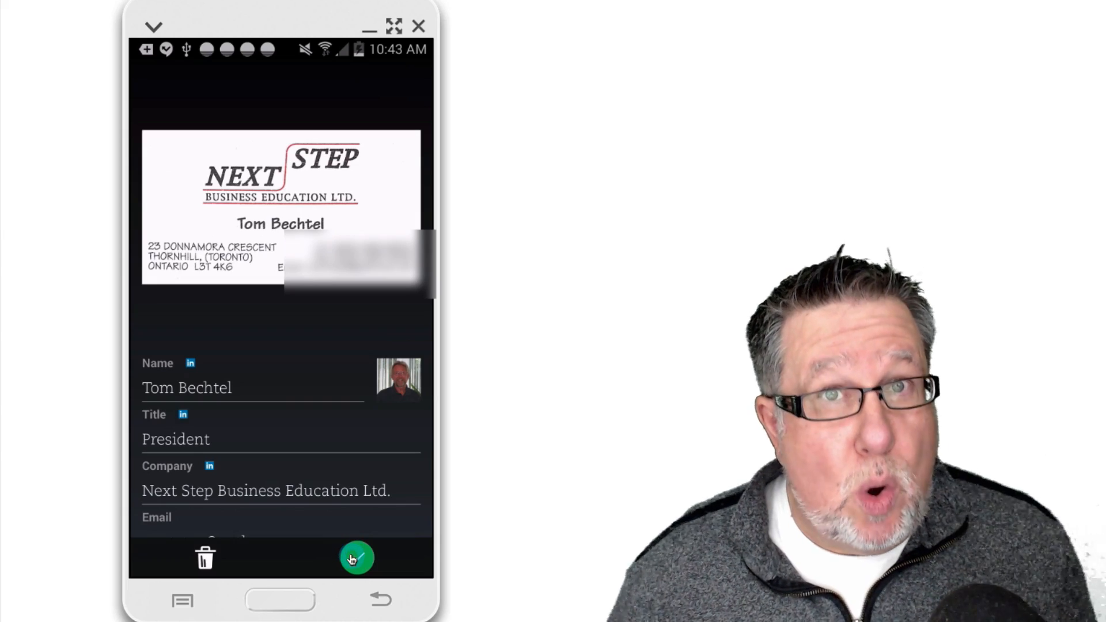
{"action": "left_click", "coordinate": [356, 557]}
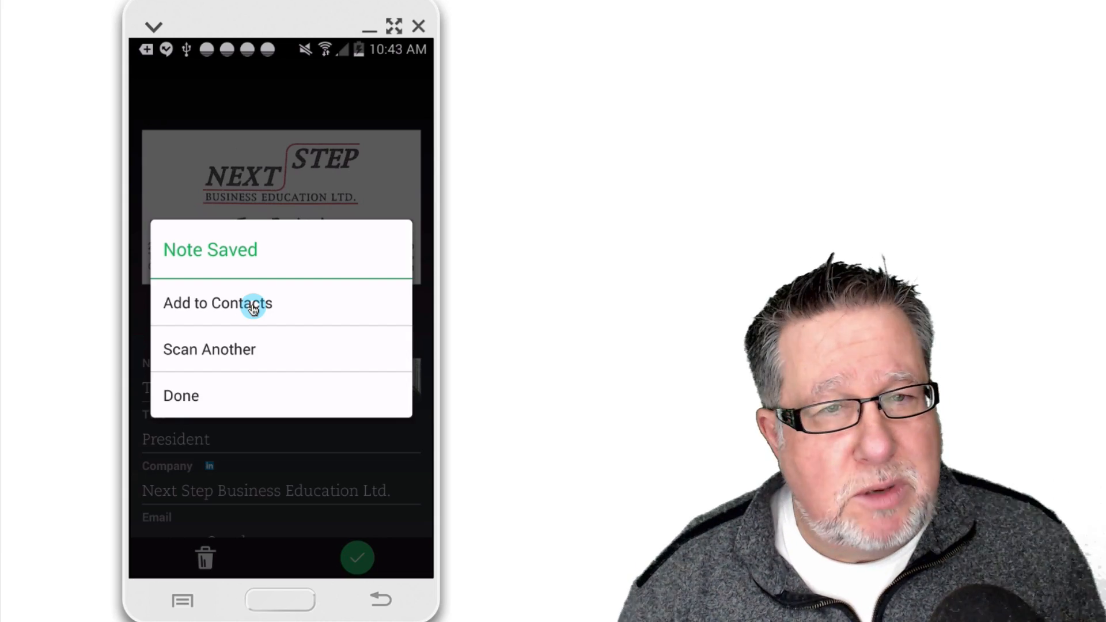
{"action": "left_click", "coordinate": [218, 303]}
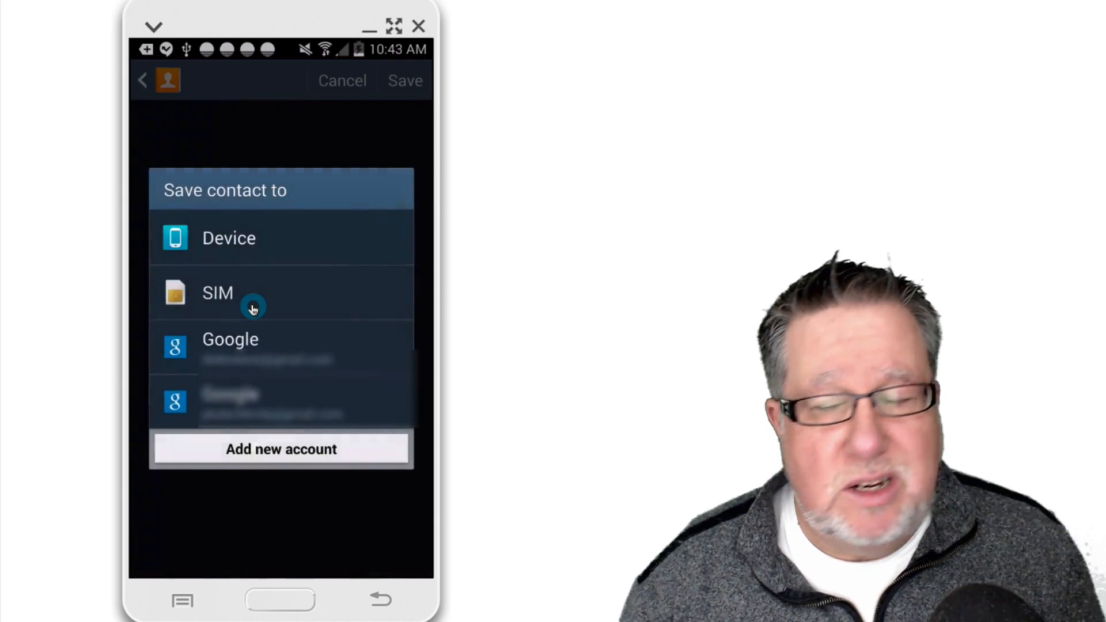